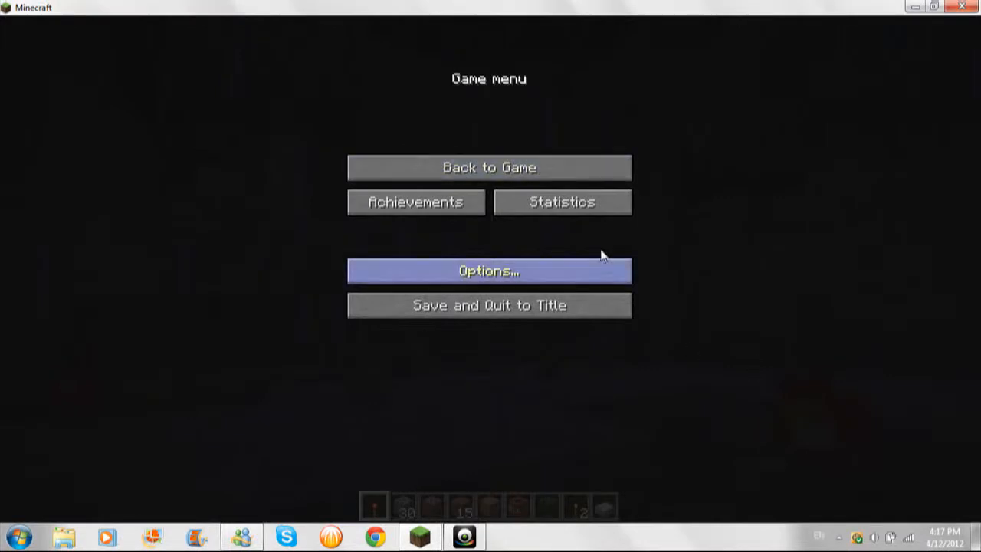
# Resume play in the dark snowy world from the Game menu.
pyautogui.click(489, 167)
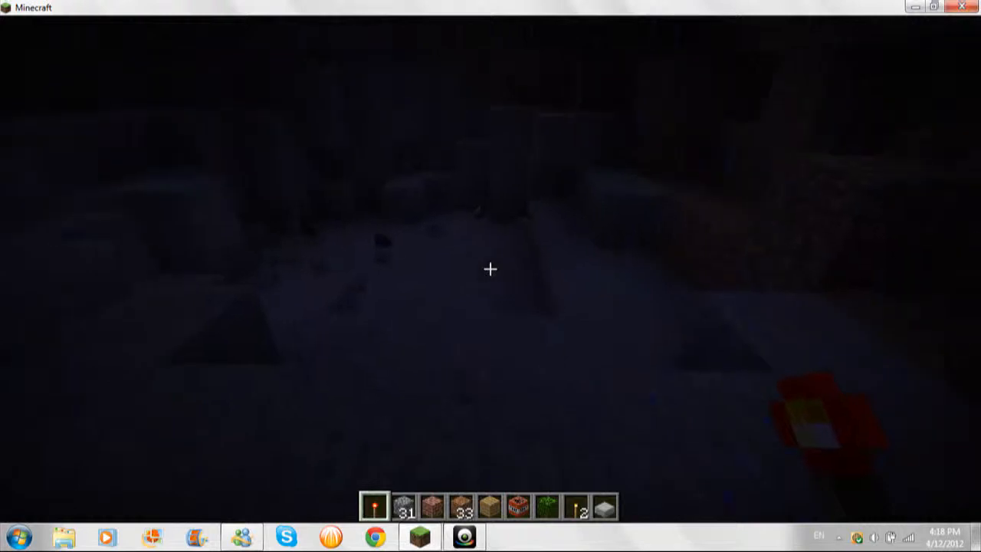
# Mine down into the ground, raising cobblestone to 43 and dirt to 42.
pyautogui.press('e')
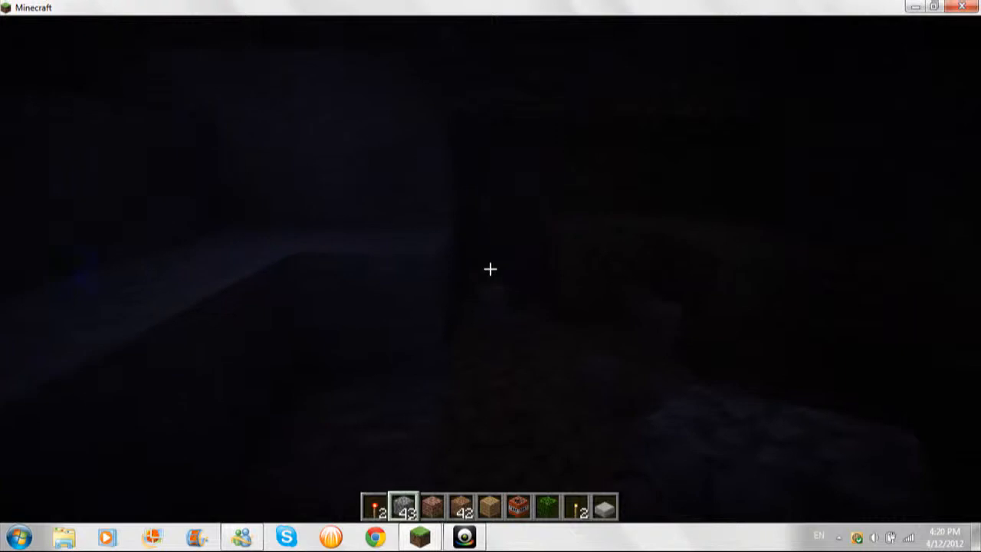
# Hold torches and widen the underground room below the stone ceiling.
pyautogui.press('3')
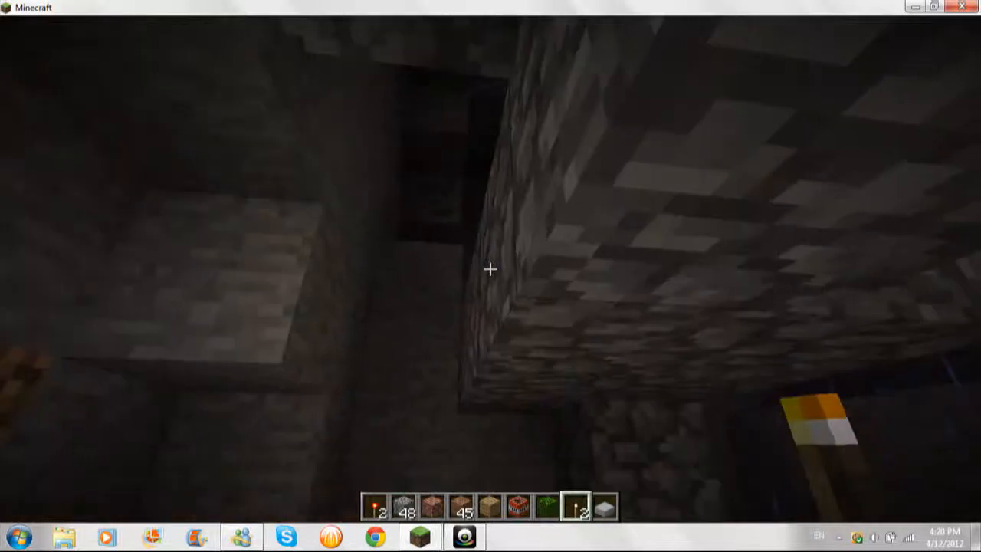
pyautogui.moveTo(490, 269)
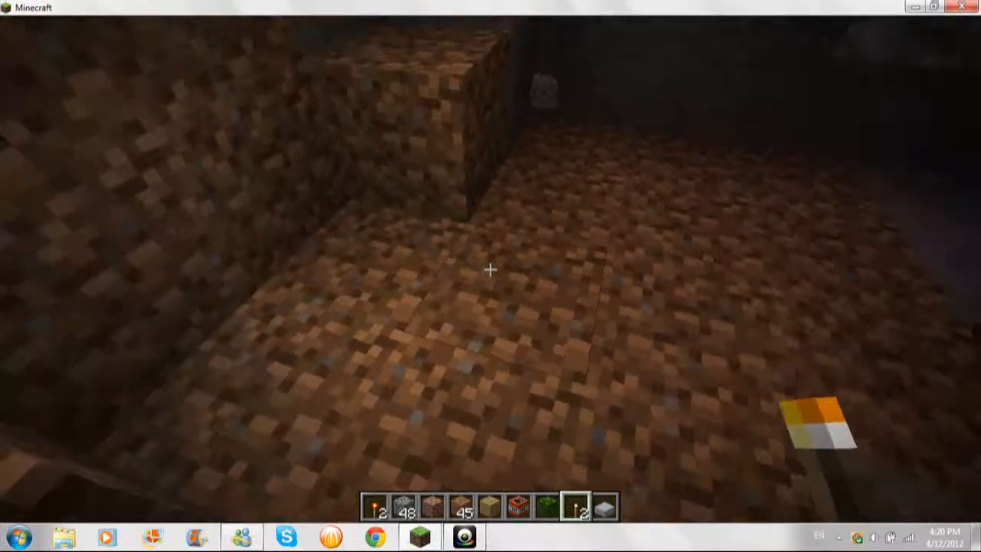
pyautogui.moveTo(491, 268)
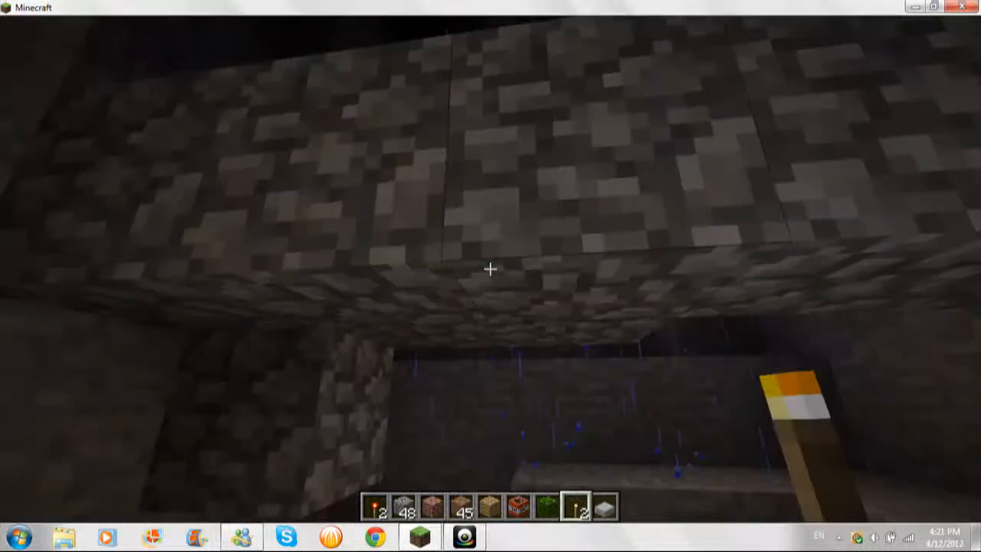
pyautogui.moveTo(491, 268)
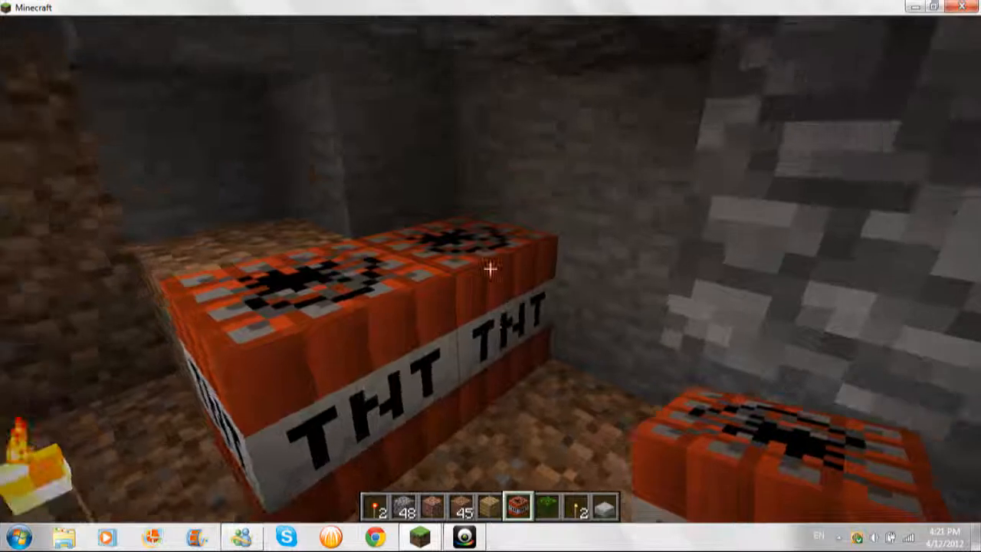
pyautogui.moveTo(489, 267)
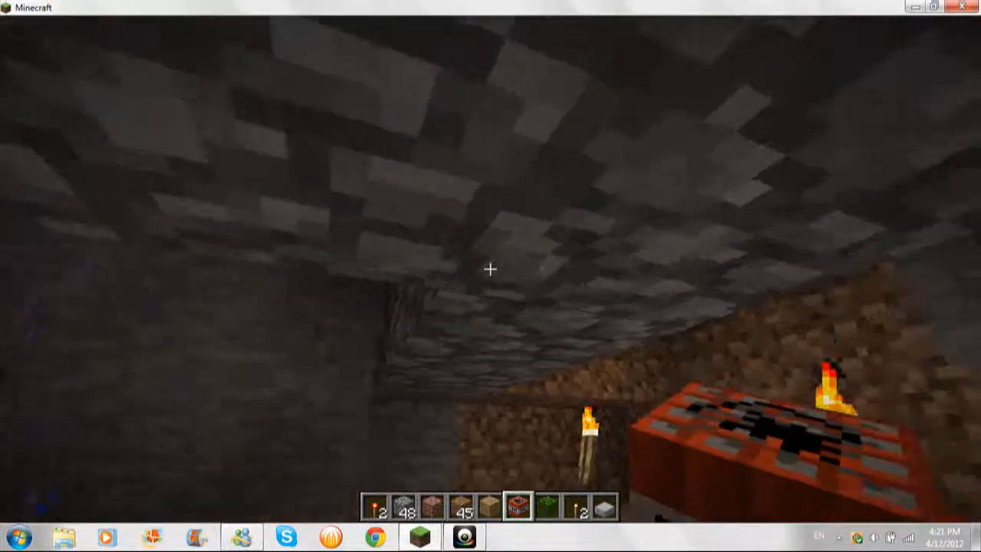
pyautogui.moveTo(491, 269)
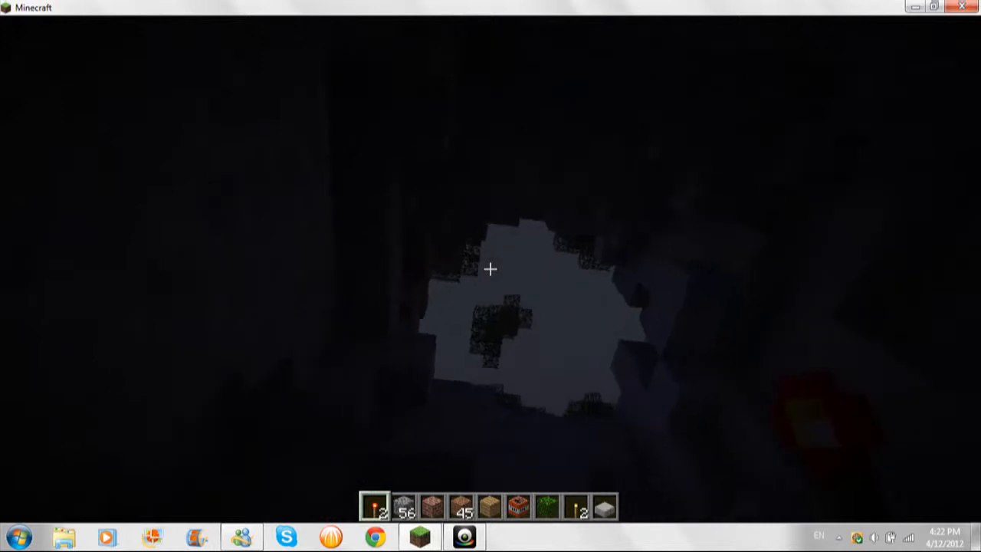
# Save the world and quit to the title screen.
pyautogui.press('Escape')
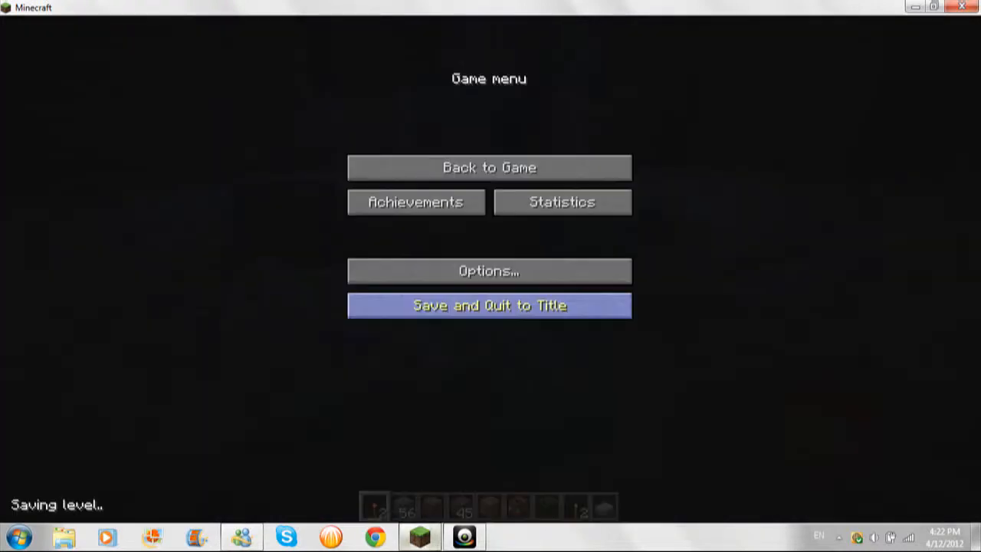
pyautogui.click(462, 535)
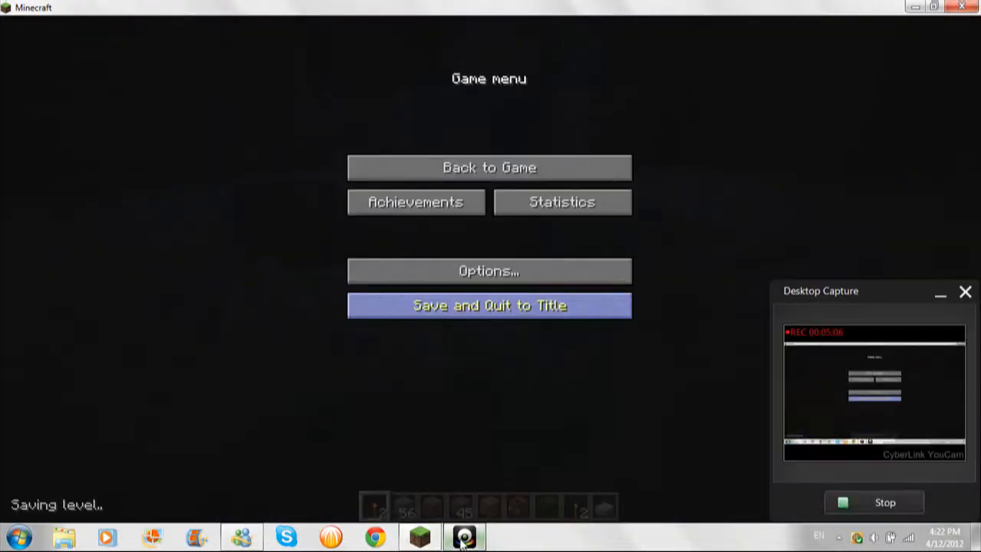